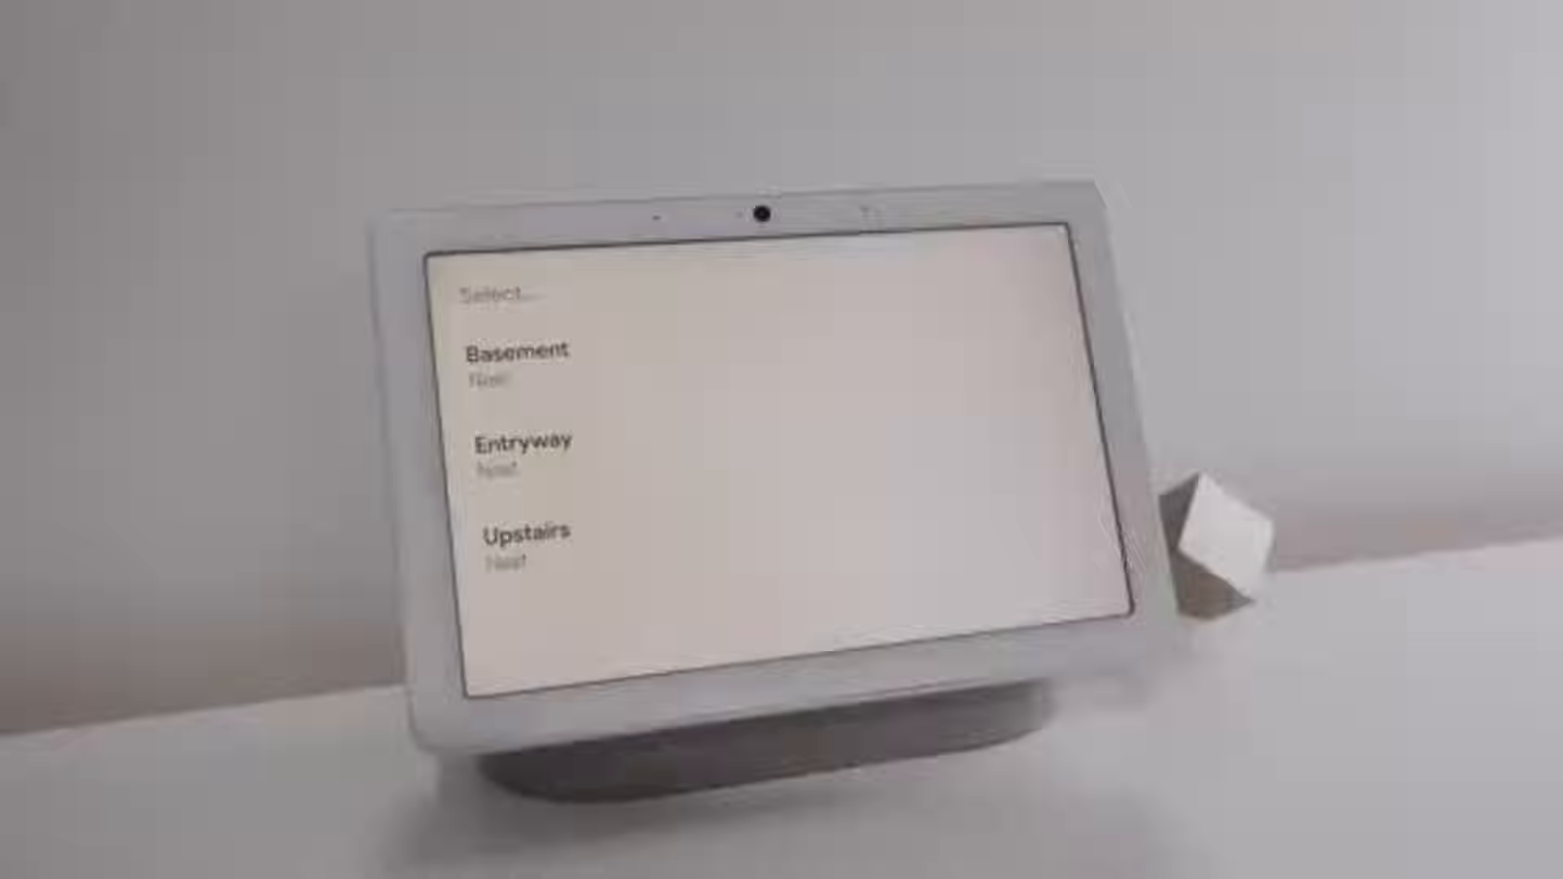
click(526, 529)
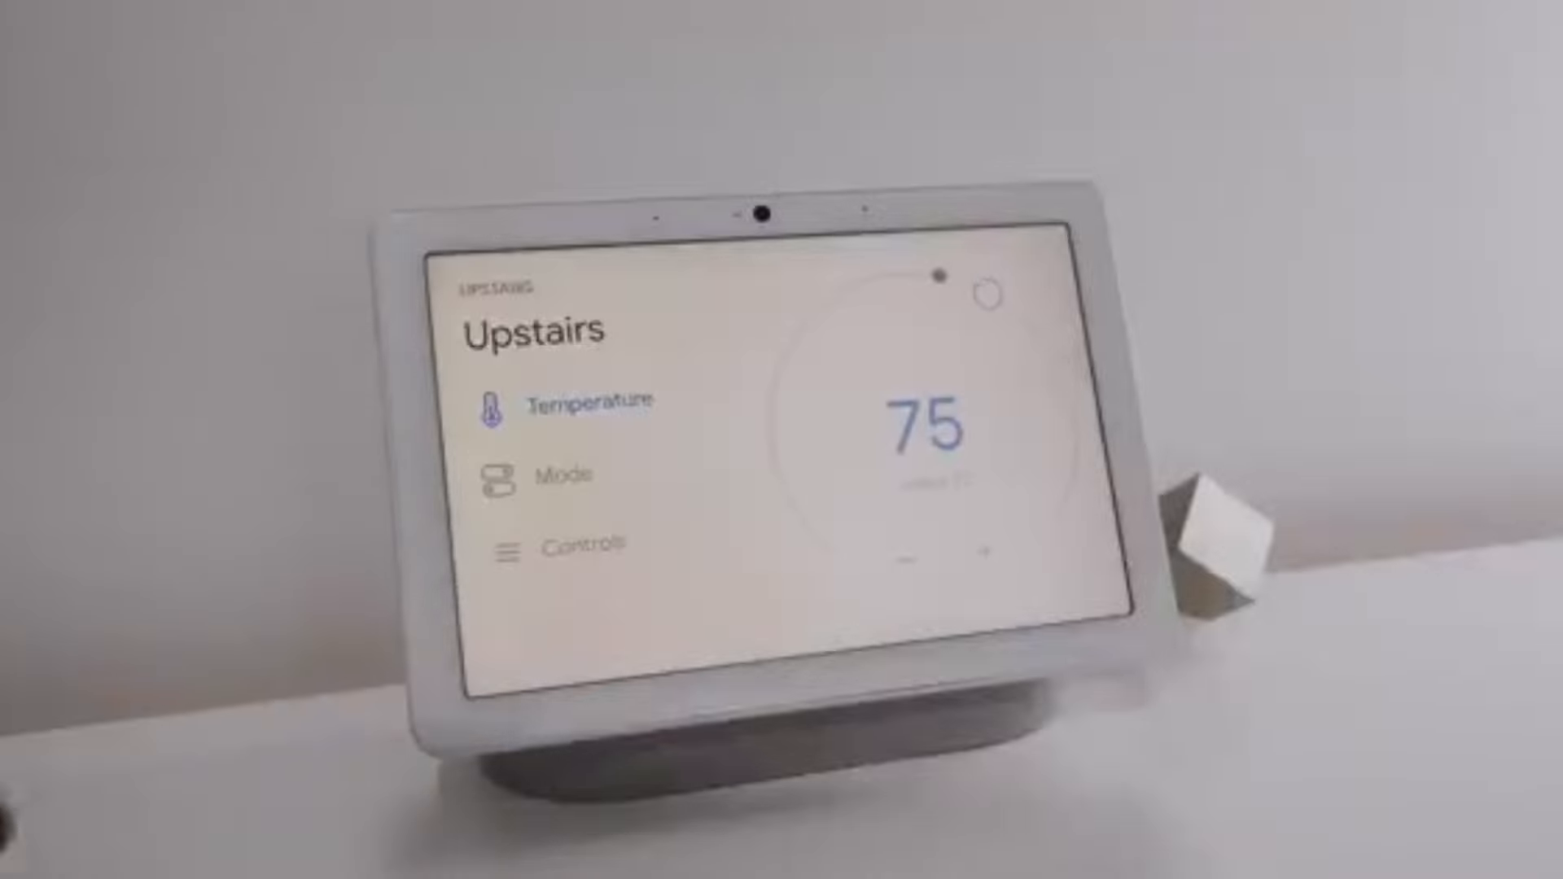